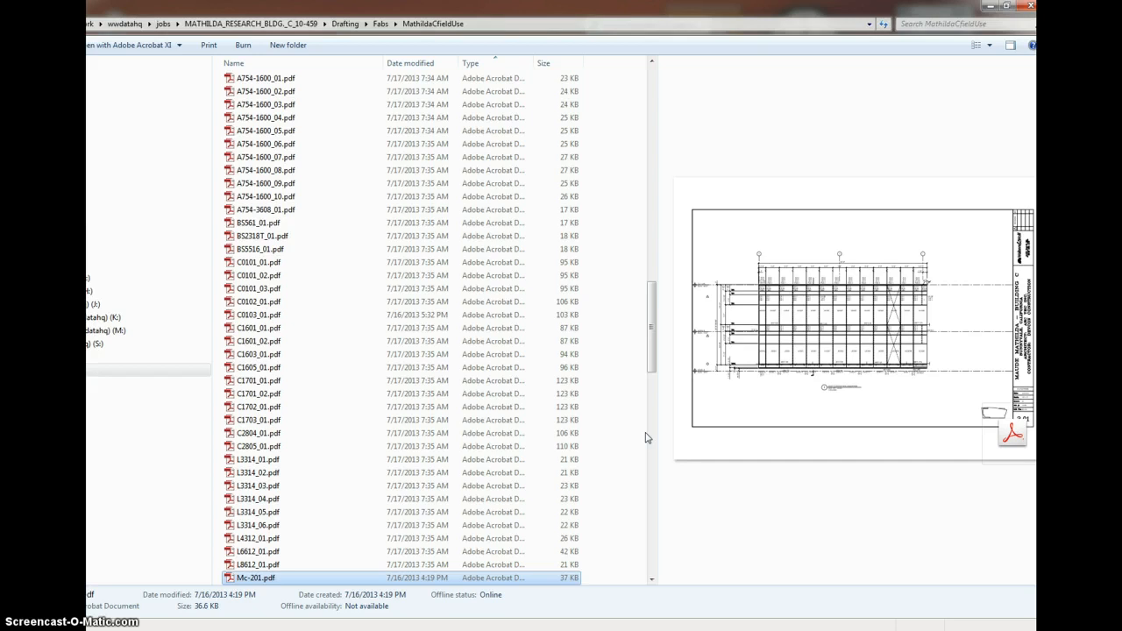
mouse_move(320, 160)
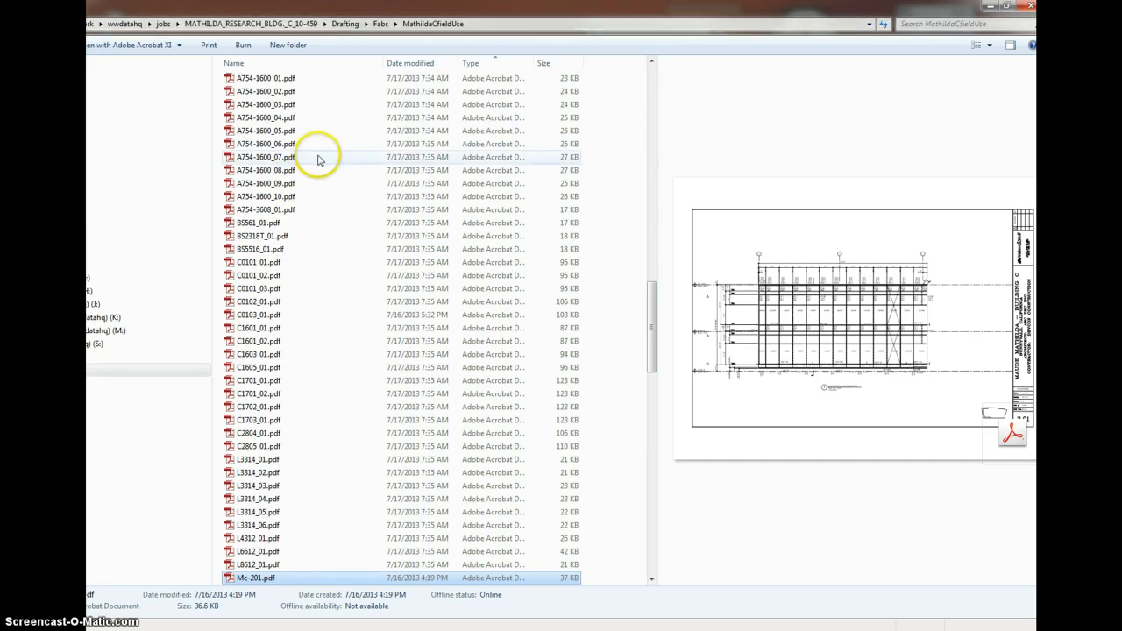
mouse_move(321, 204)
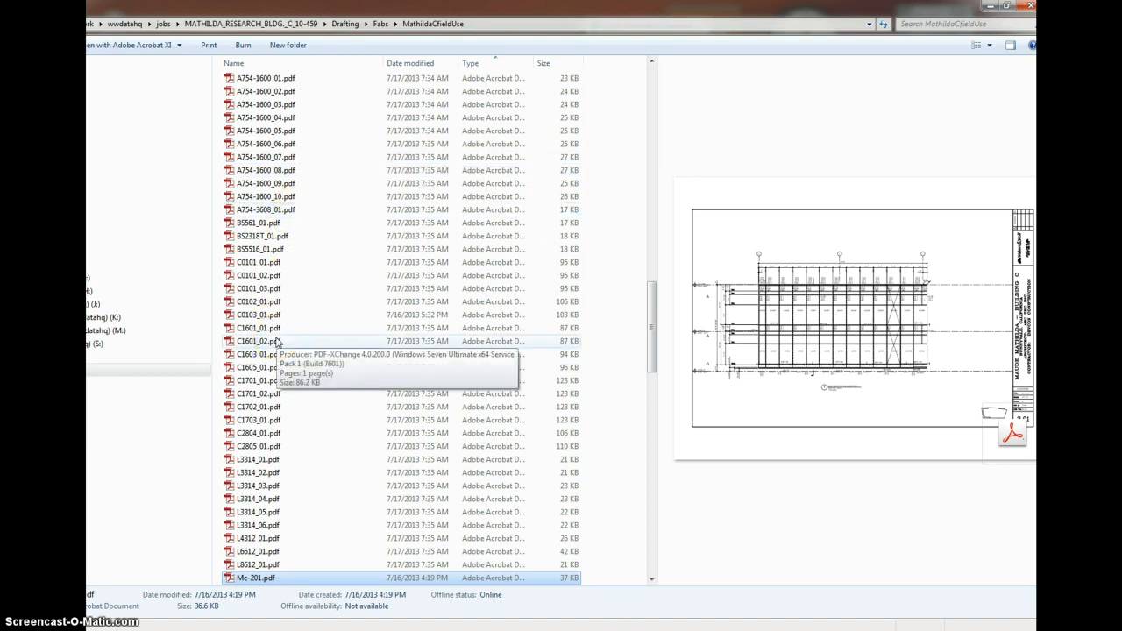
mouse_move(277, 344)
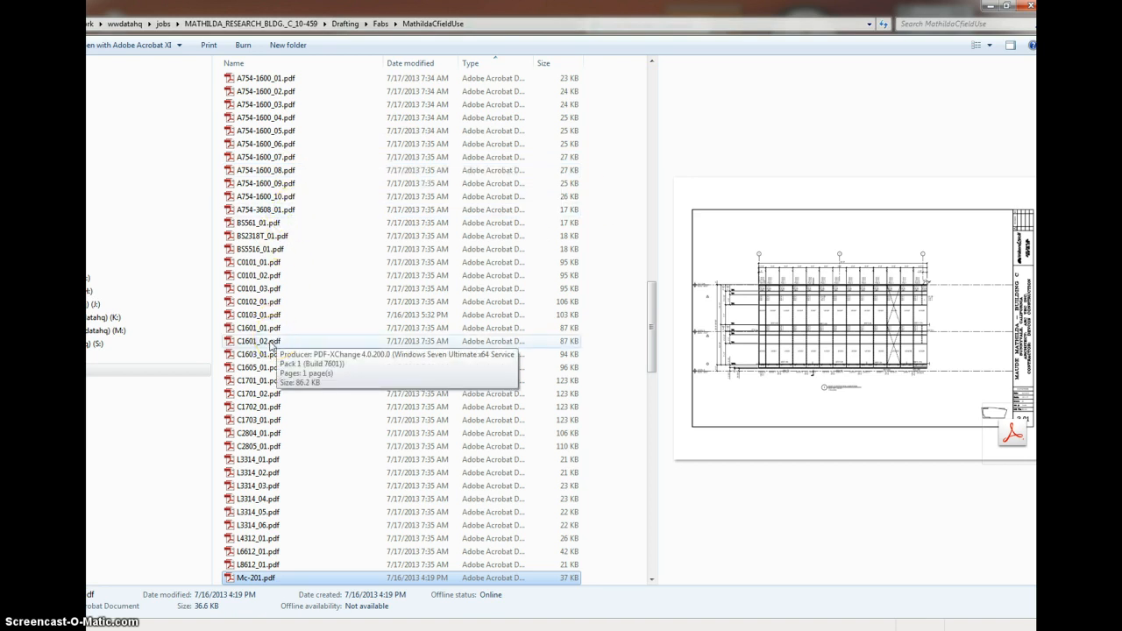
Close PDF Link Magic to return to the MathildaCfieldUse PDF folder.
scroll("down", 3)
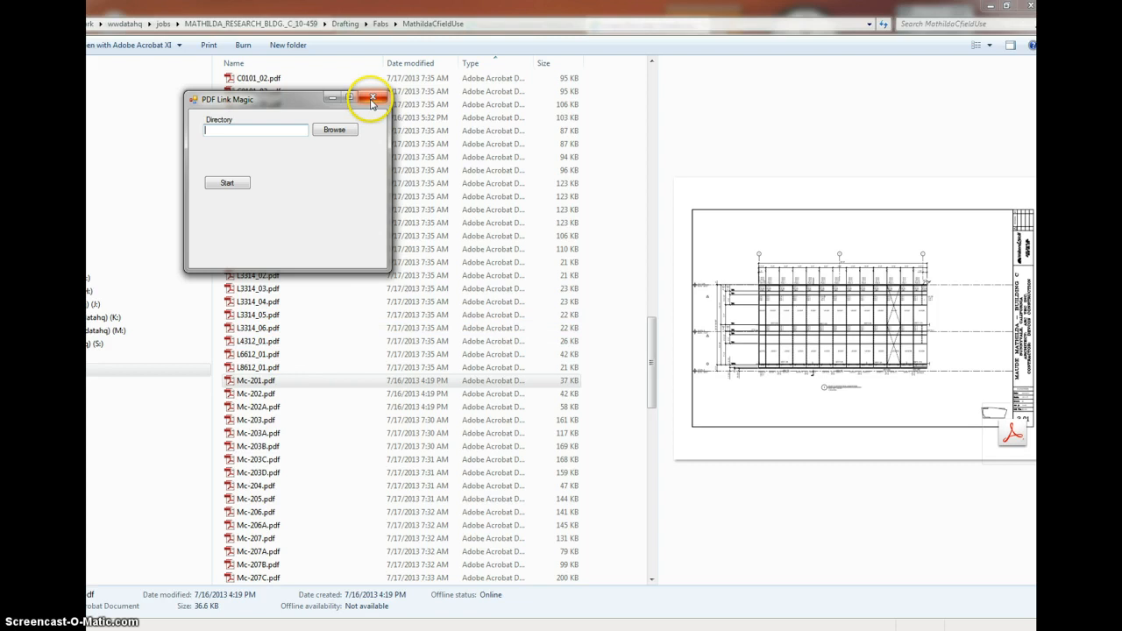
mouse_move(369, 101)
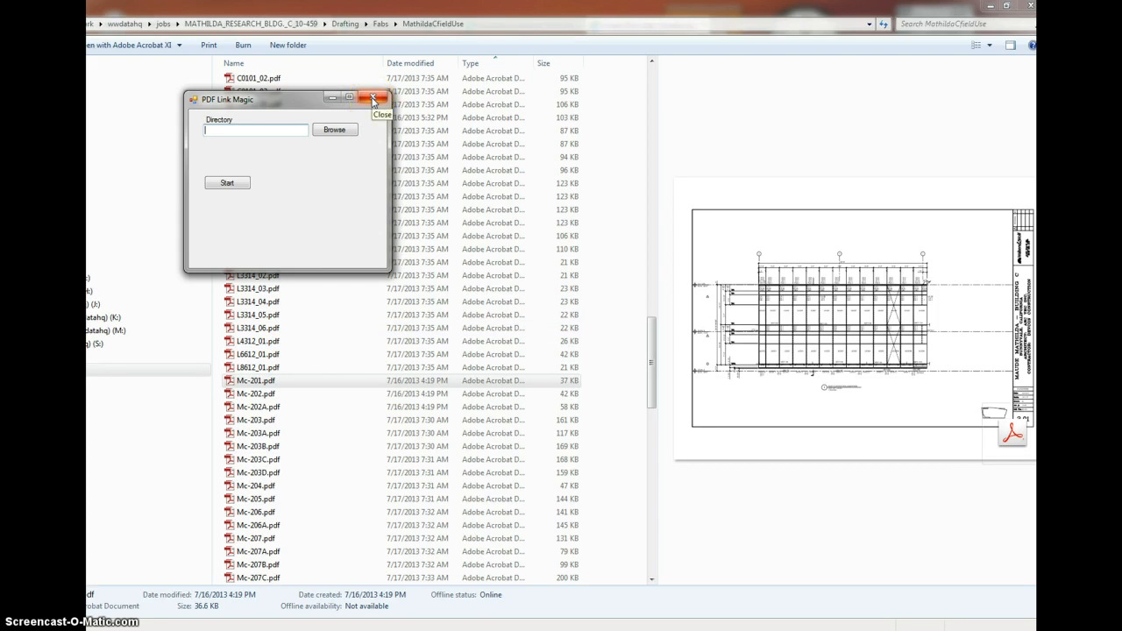
left_click(368, 97)
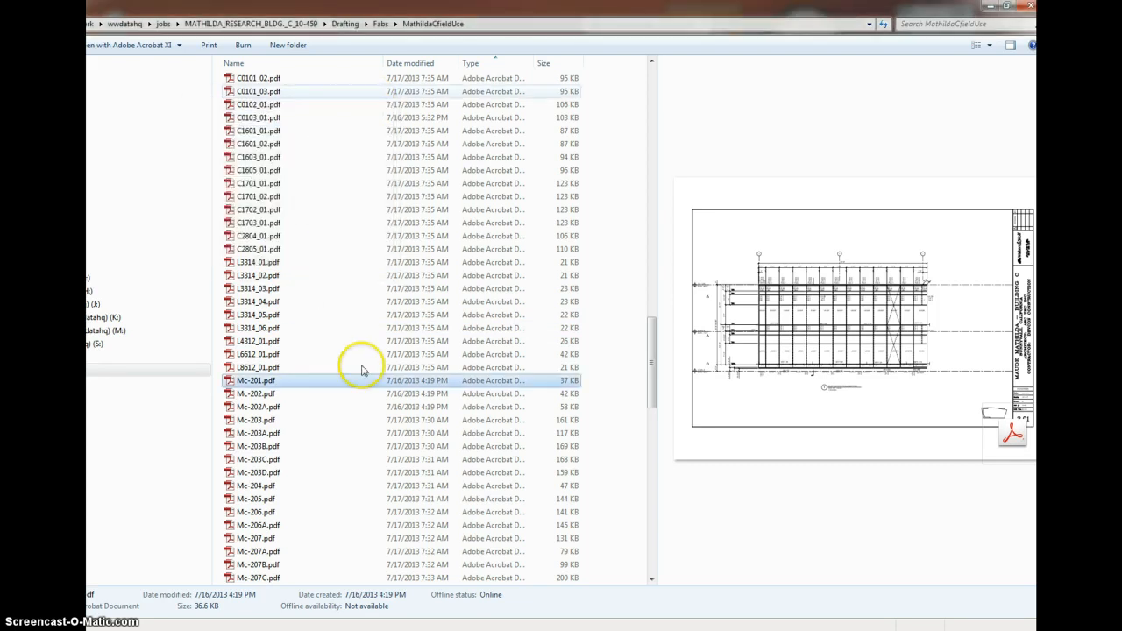
Preview and open the Mc-208 fab drawing from further down the file list.
scroll("down", 3)
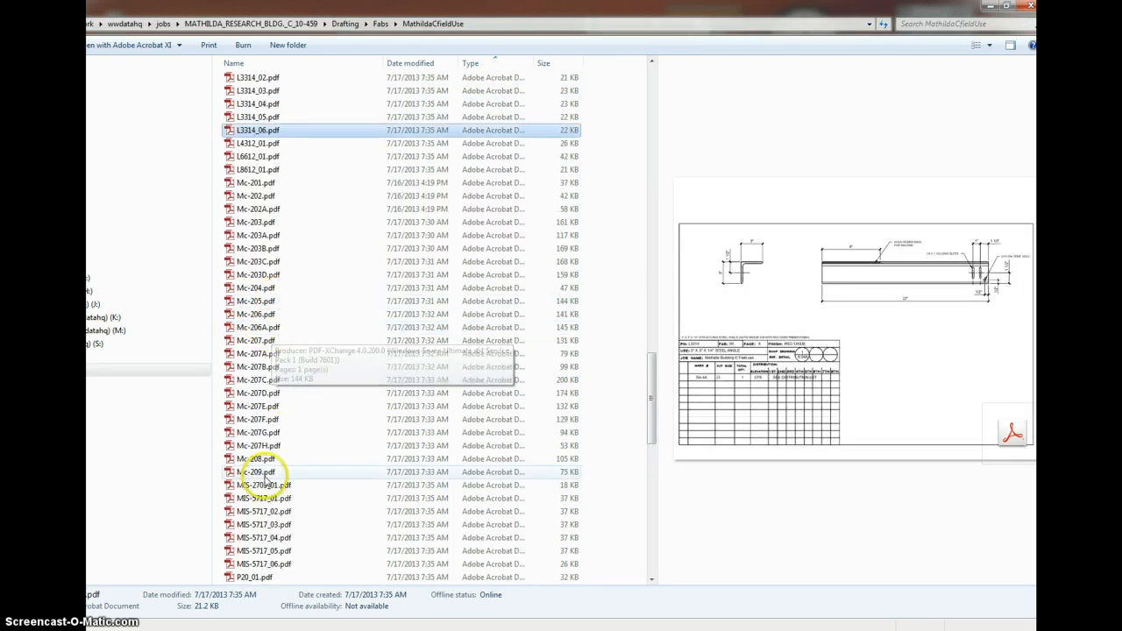
double_click(254, 472)
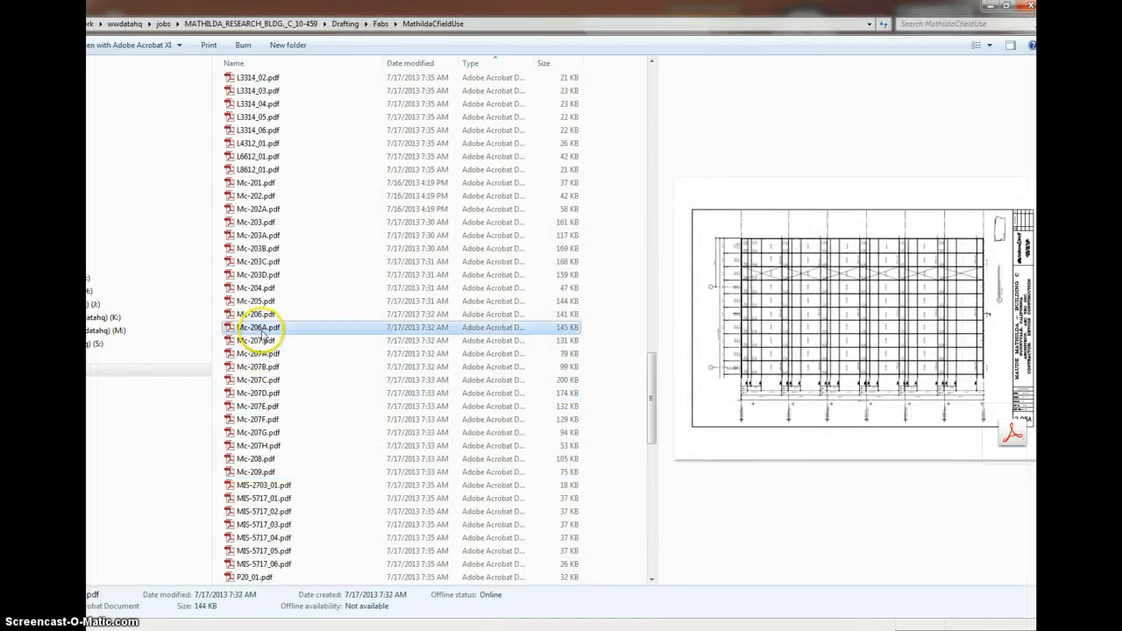
left_click(255, 459)
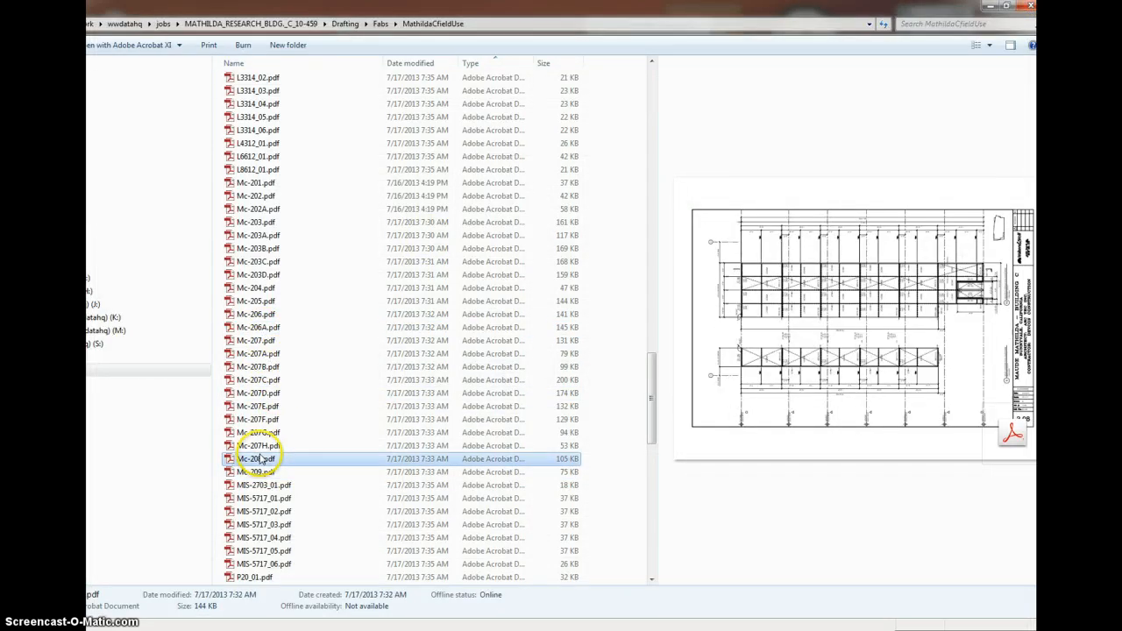
double_click(254, 458)
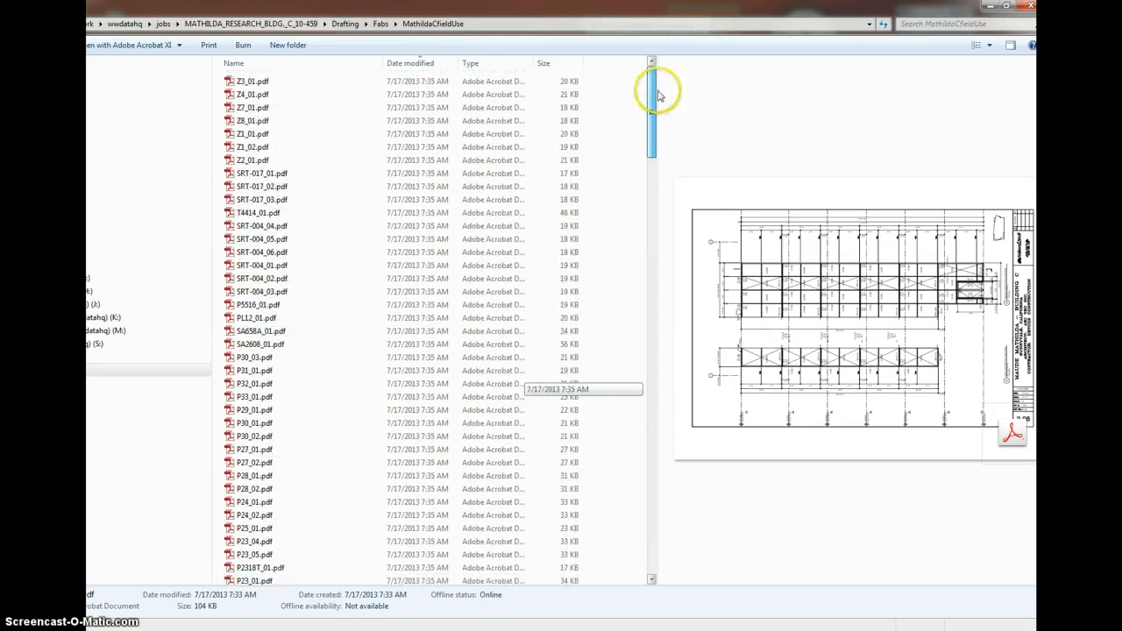
Sort by Date modified ascending so the 7/16/2013 files like Mc-201 lead the list.
left_click(412, 62)
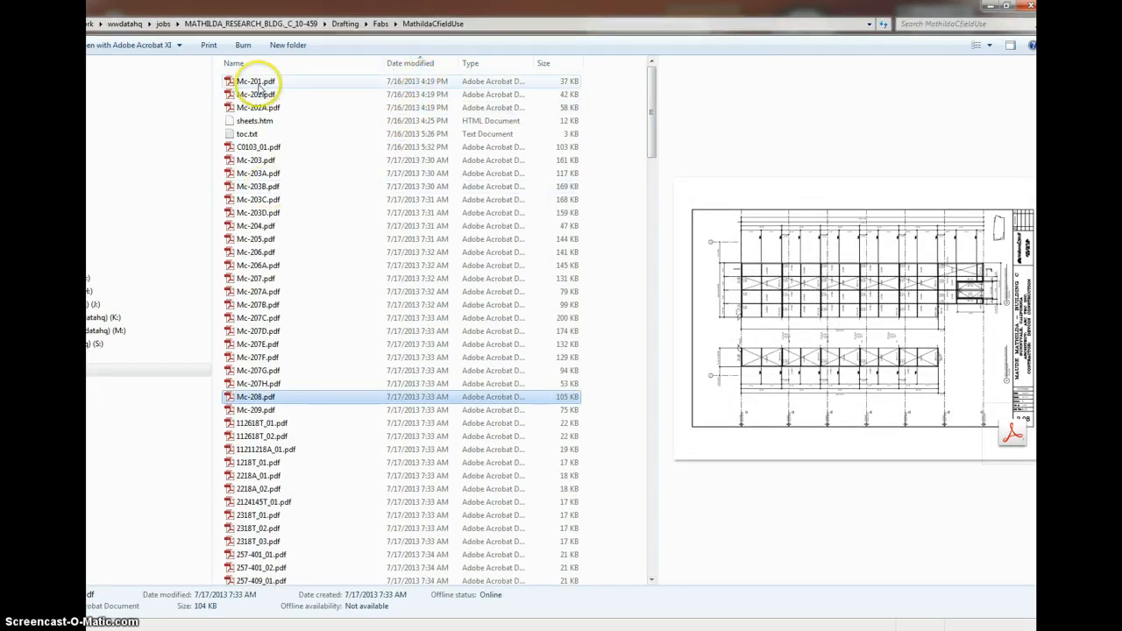
mouse_move(254, 90)
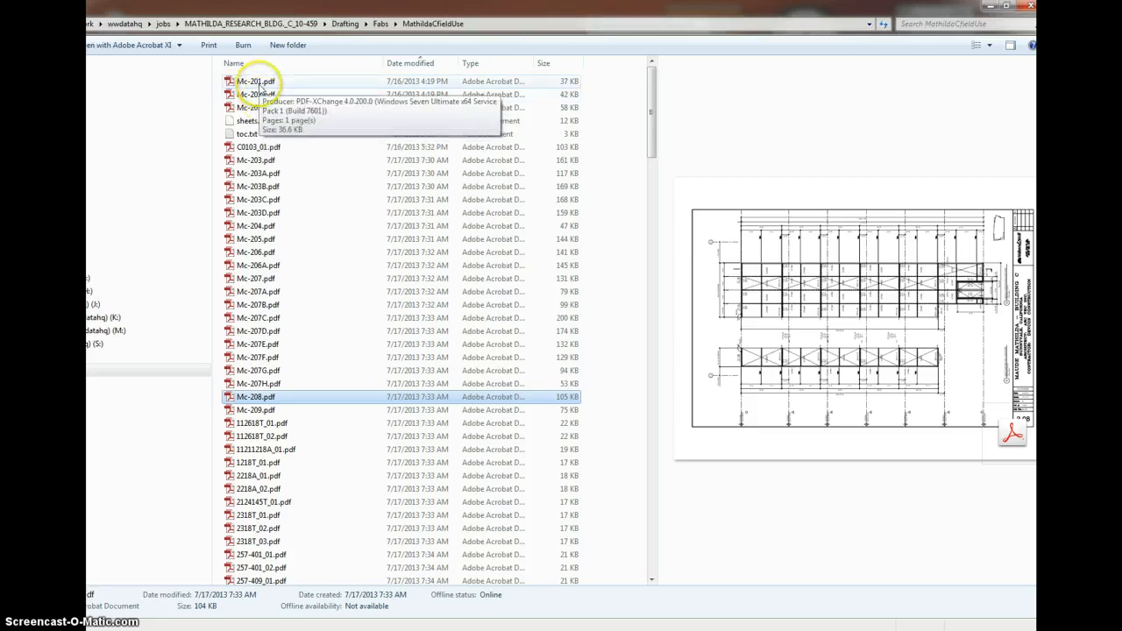
mouse_move(257, 153)
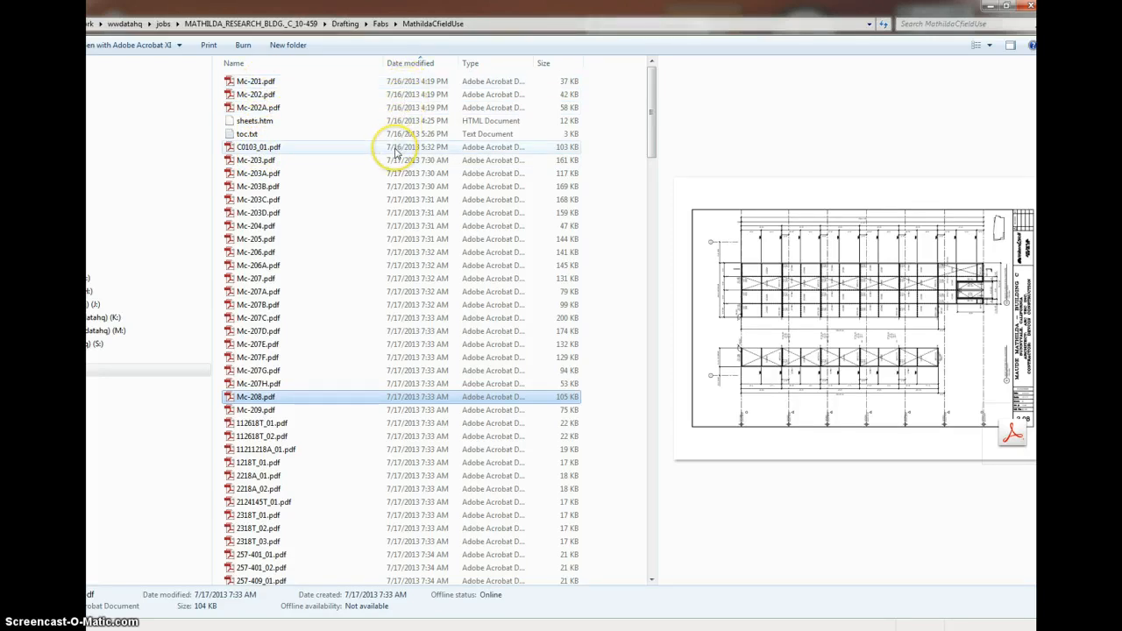
mouse_move(398, 159)
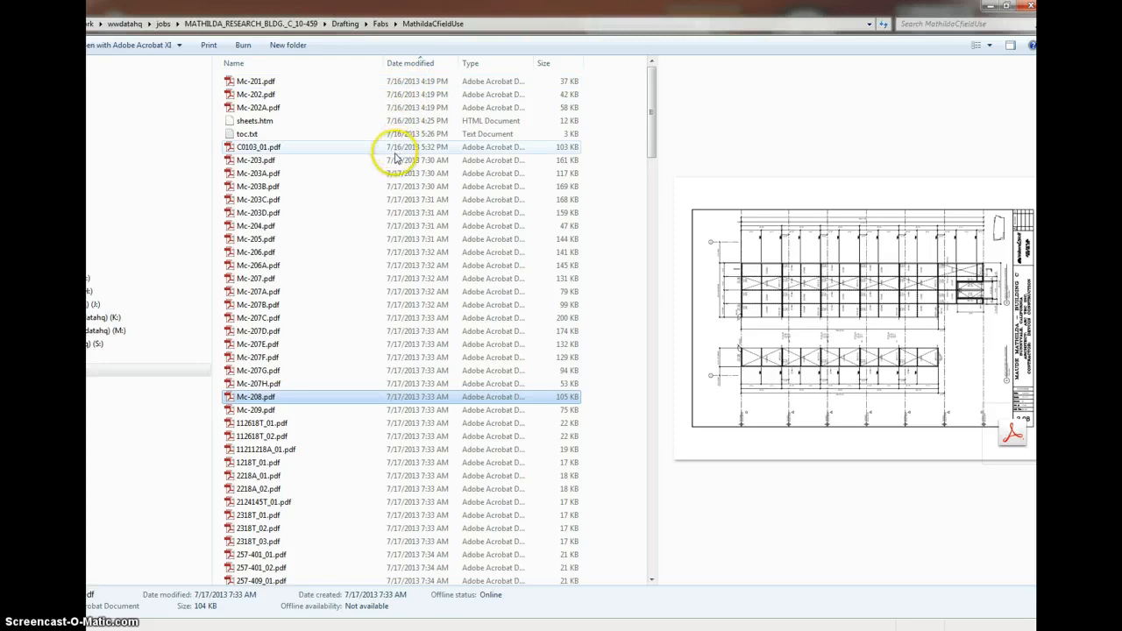